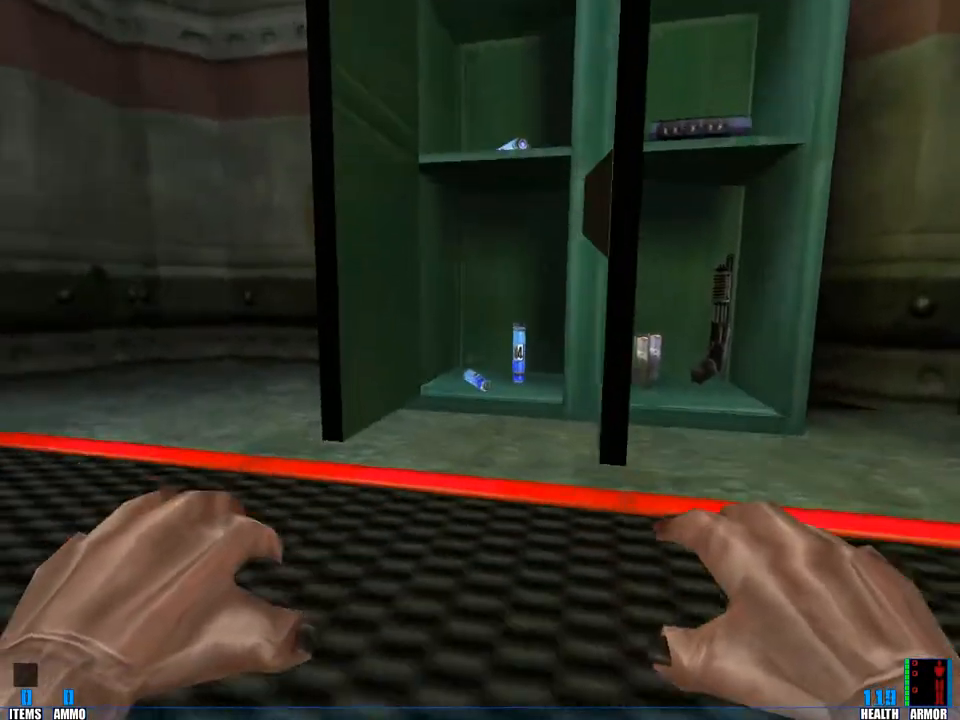
pyautogui.moveTo(480, 360)
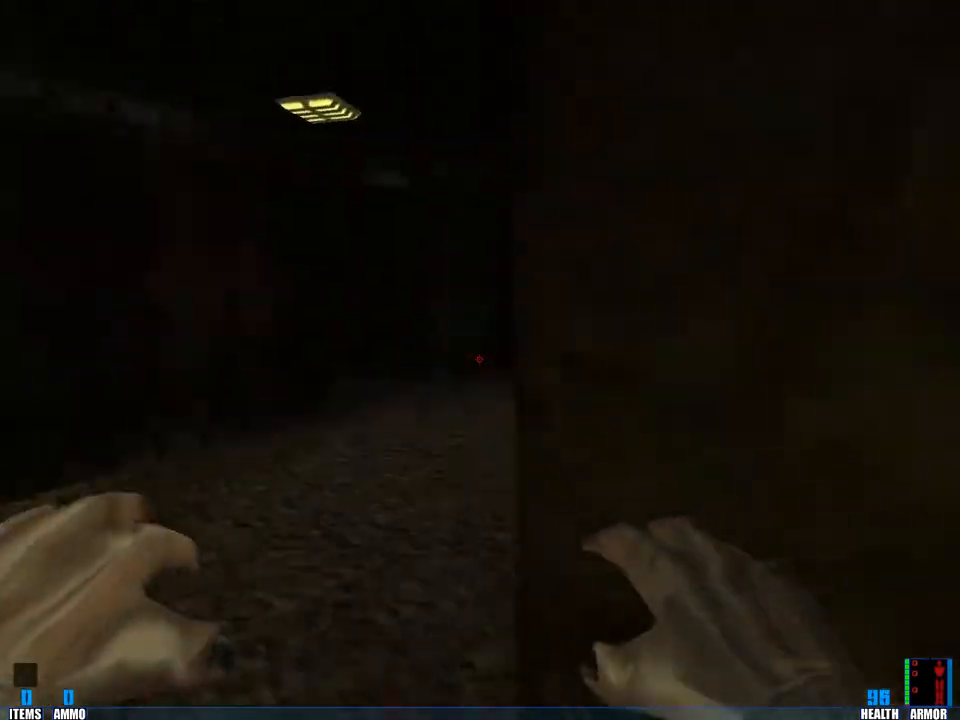
# Open the saved games list, with the Containment Area save at the top.
pyautogui.click(480, 360)
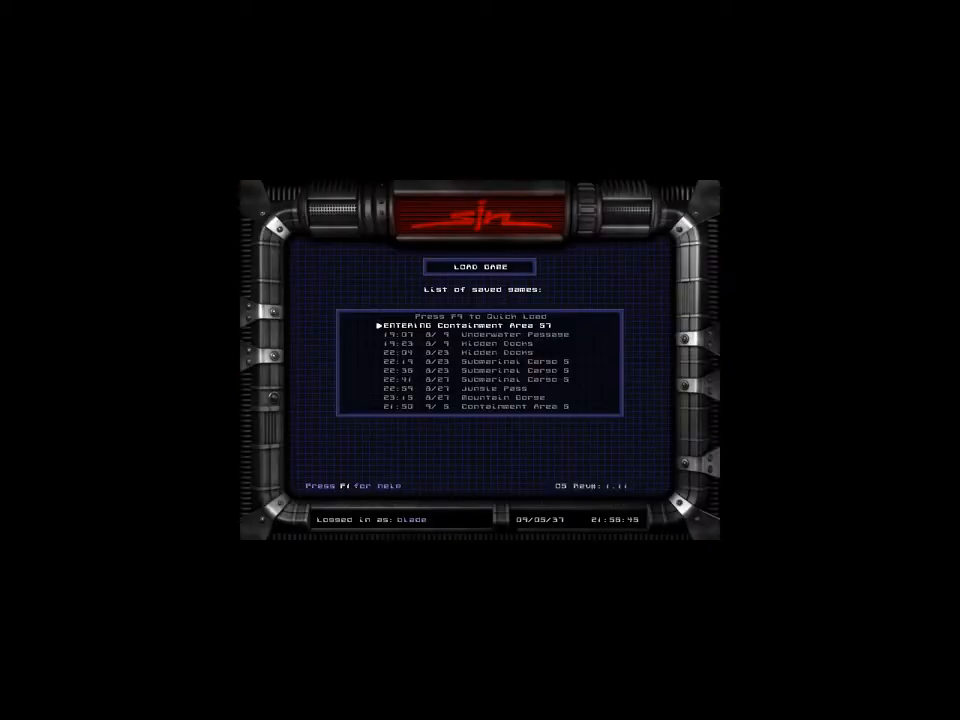
pyautogui.click(460, 323)
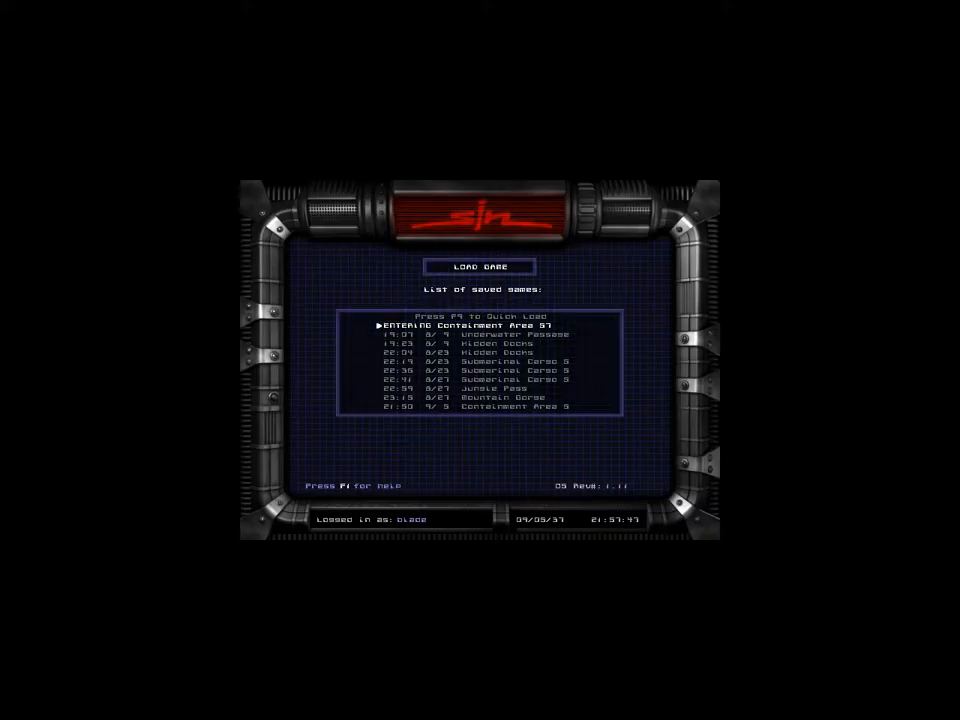
pyautogui.click(480, 322)
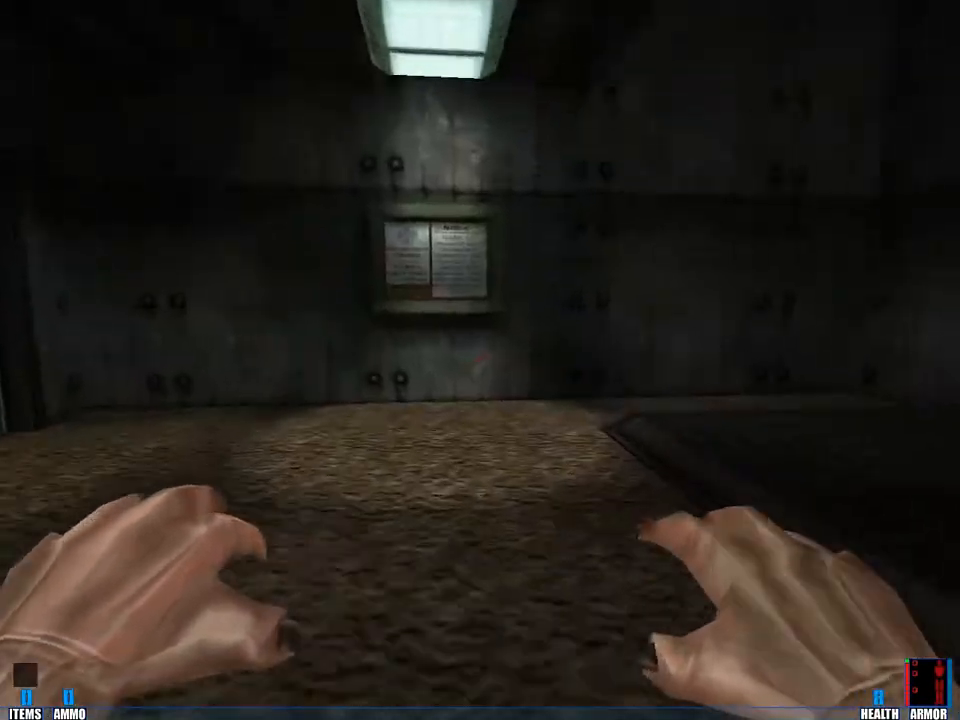
pyautogui.moveTo(480, 360)
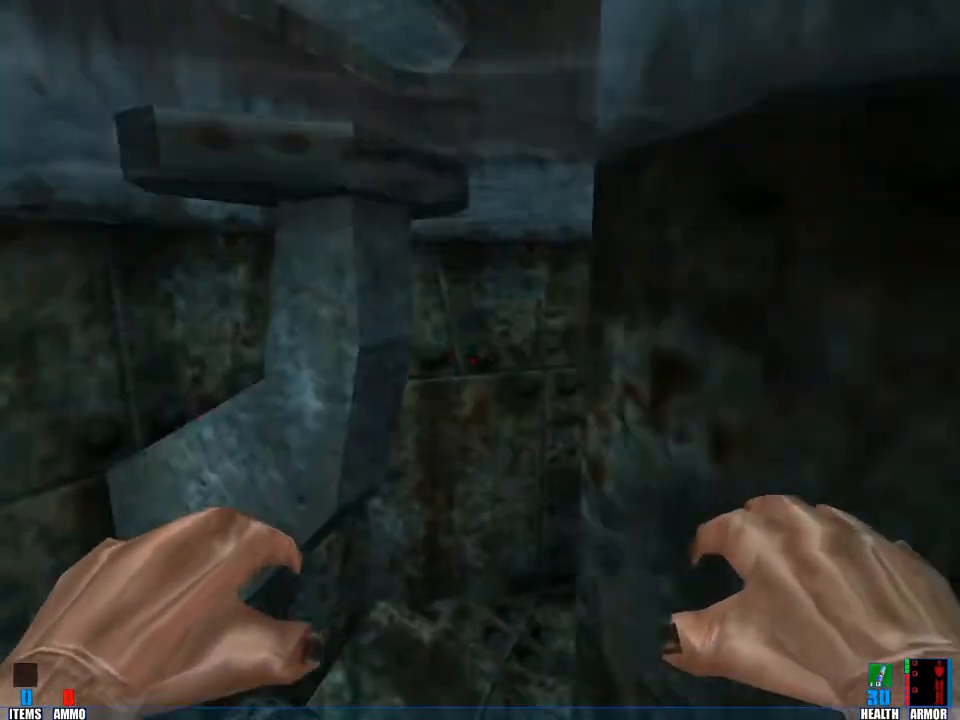
pyautogui.moveTo(480, 360)
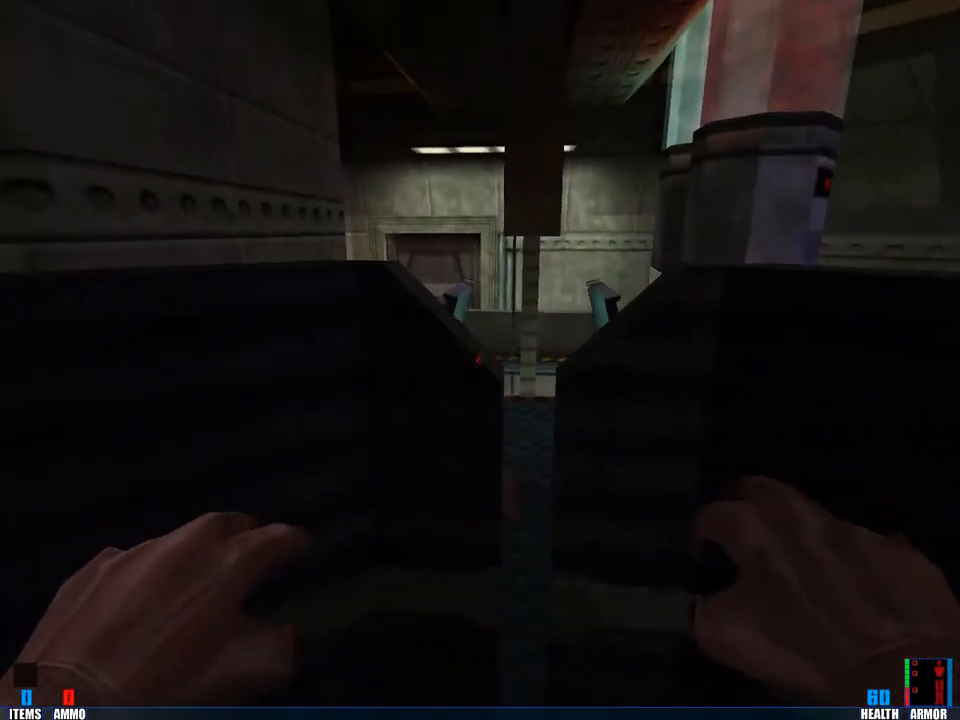
# Show Mission Status with all three Darwin chambers and the human transformation checked off.
pyautogui.press('tab')
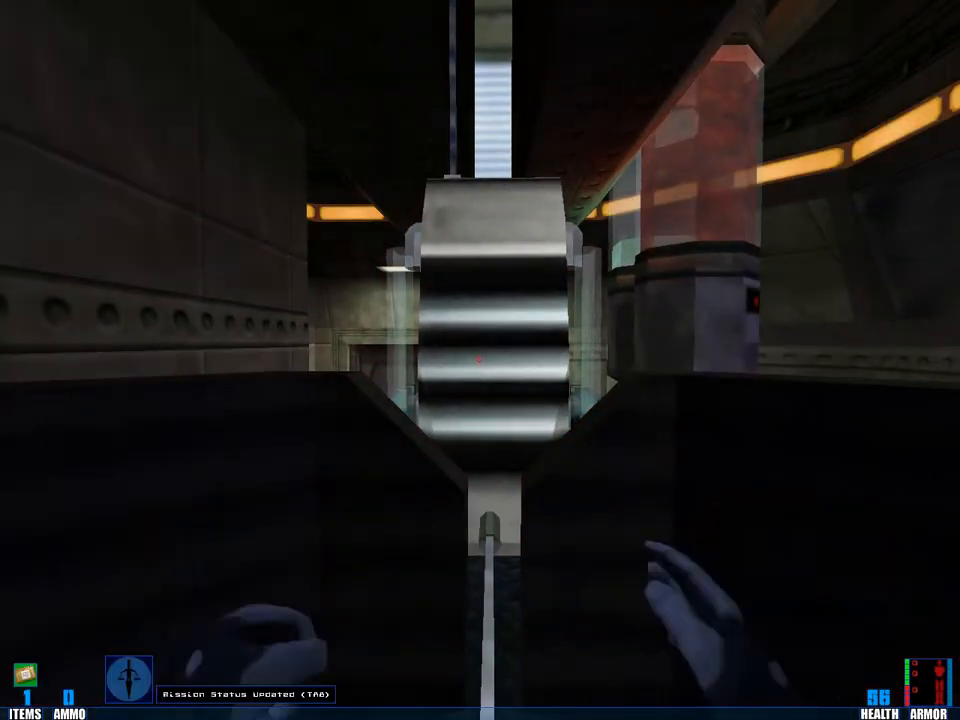
pyautogui.press('Tab')
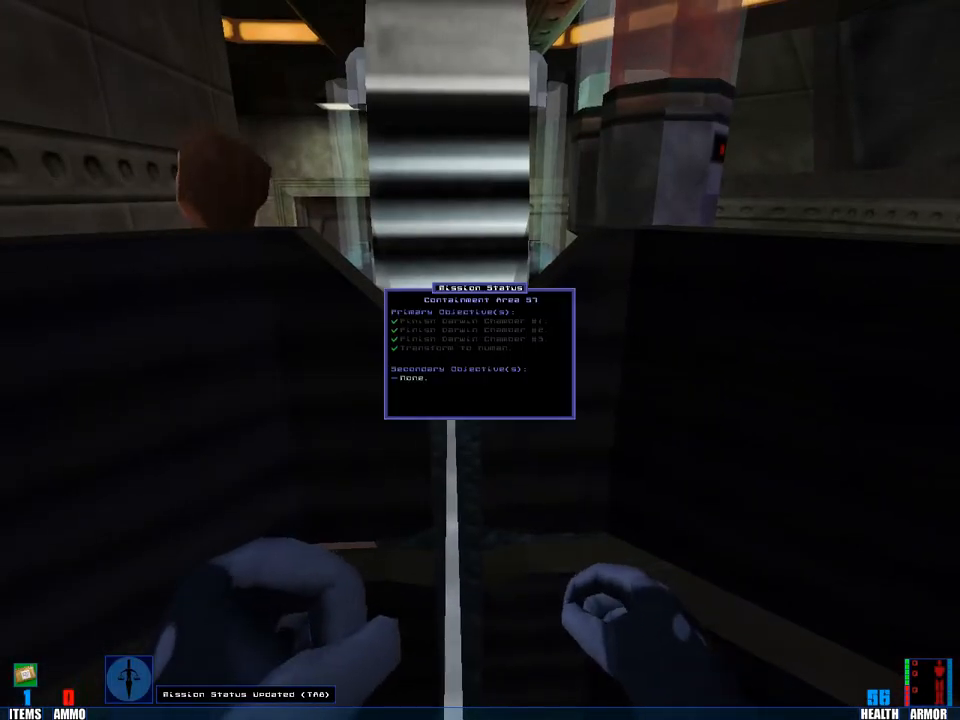